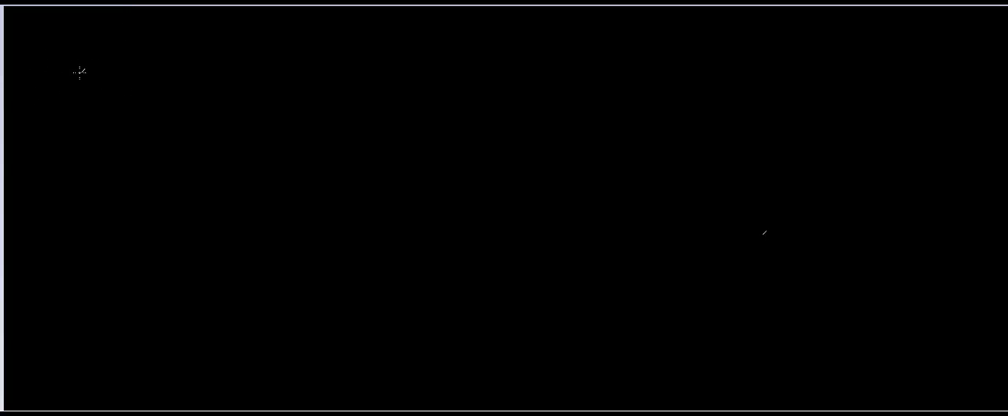
{"action": "mouse_move", "coordinate": [69, 75]}
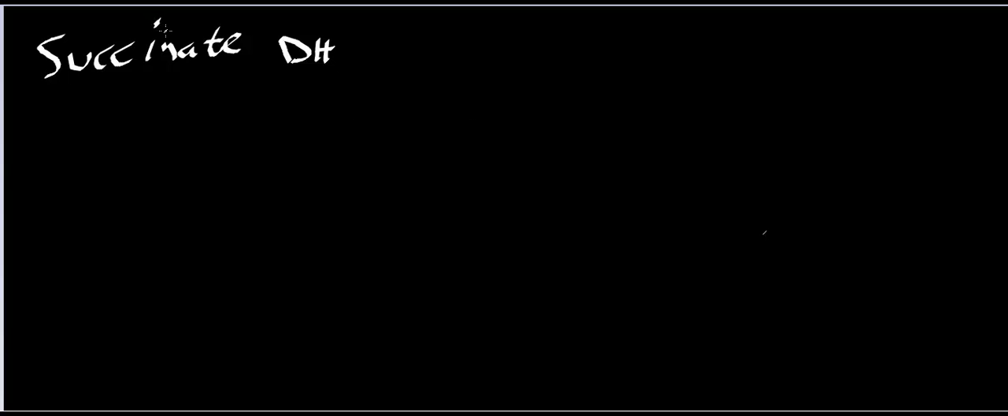
{"action": "mouse_move", "coordinate": [423, 115]}
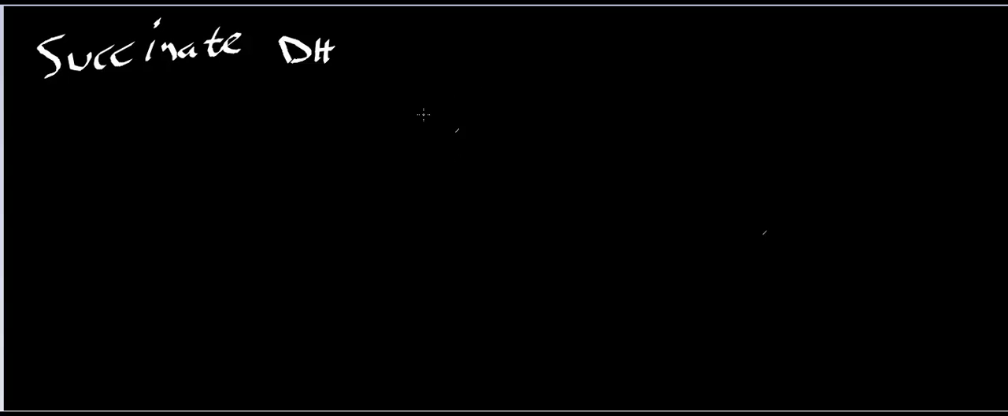
{"action": "mouse_move", "coordinate": [162, 210]}
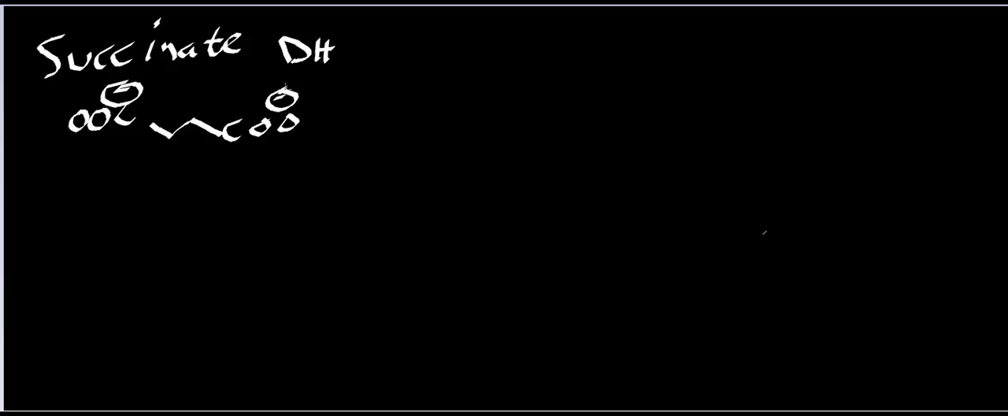
{"action": "mouse_move", "coordinate": [351, 169]}
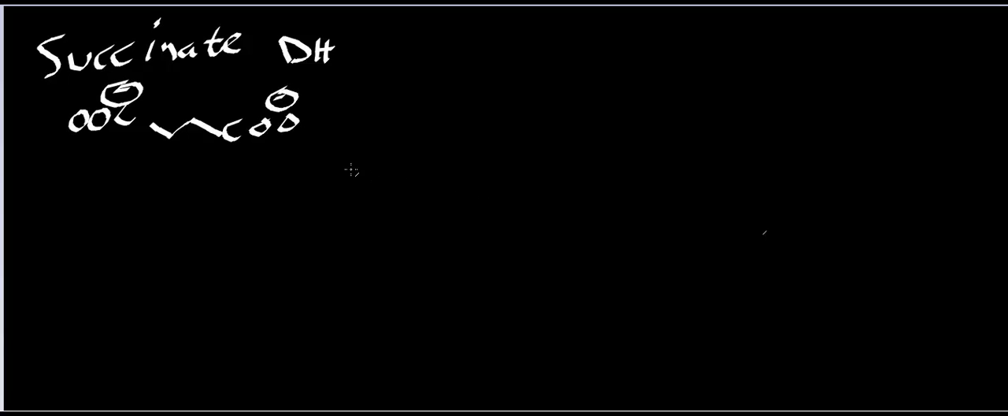
Step: Draw succinate converting by curved arrow to fumarate, circling the central bonds in blue
{"action": "left_click_drag", "start_coordinate": [335, 118], "coordinate": [327, 252]}
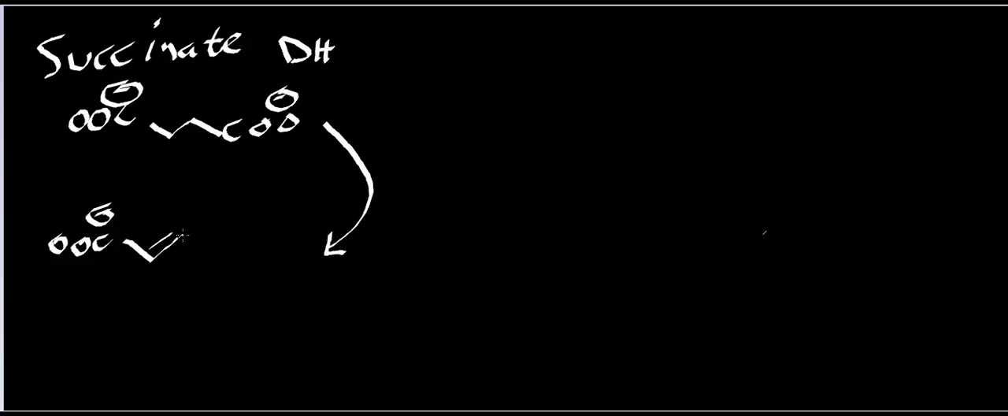
{"action": "type", "text": "COO"}
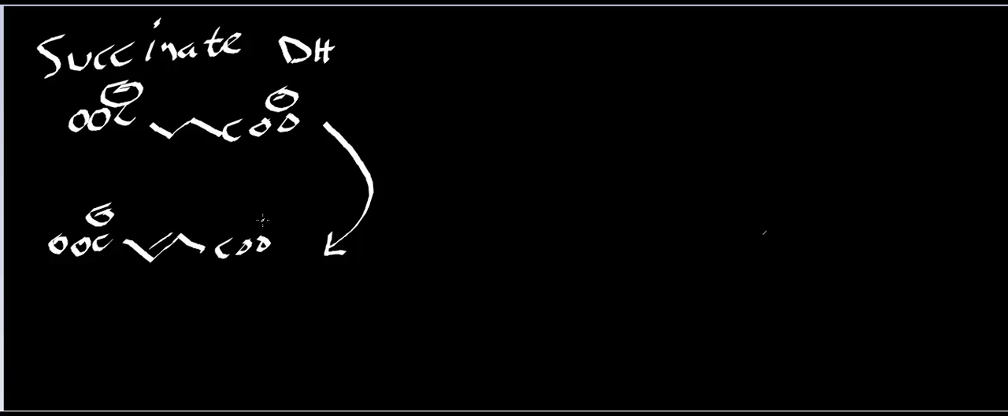
{"action": "left_click", "coordinate": [265, 219]}
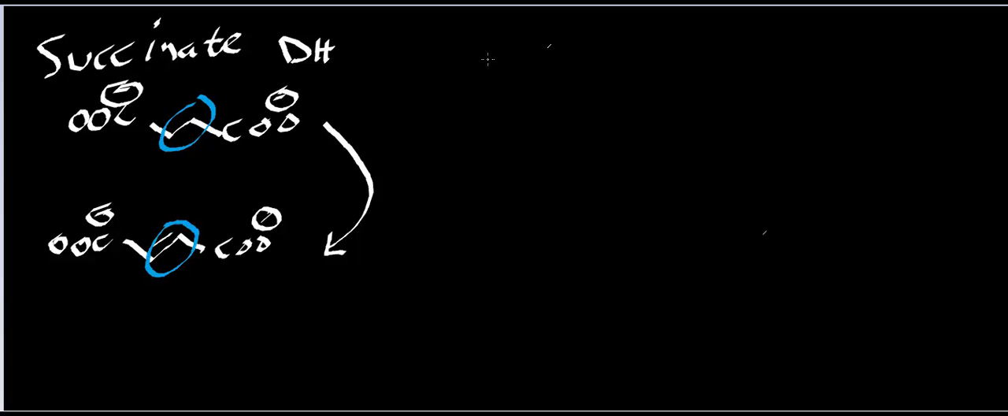
{"action": "type", "text": "FAD"}
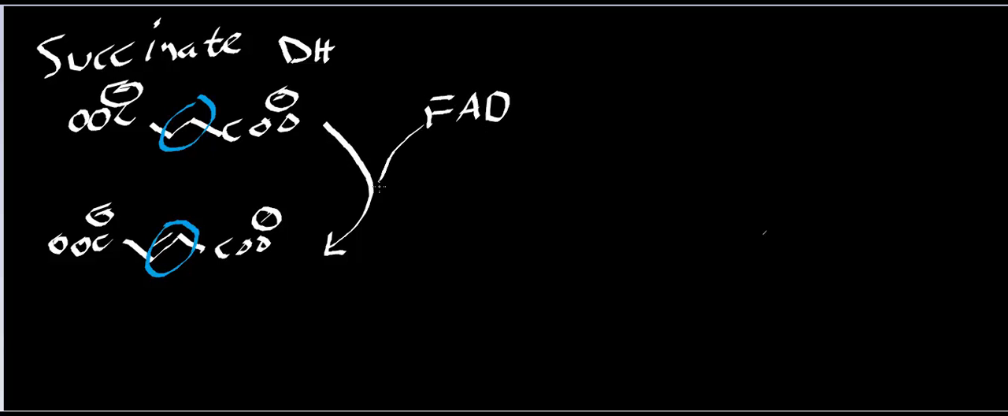
Step: Add a crossing arrow showing FAD reduced to FADH2
{"action": "left_click_drag", "start_coordinate": [410, 126], "coordinate": [441, 244]}
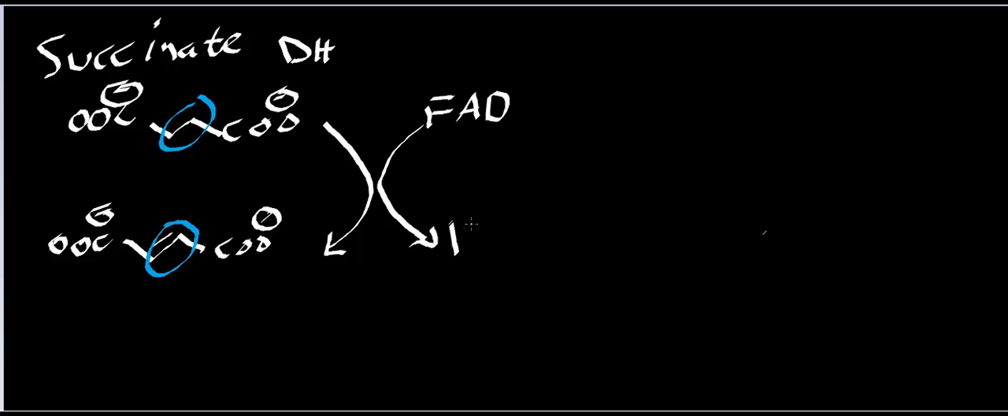
{"action": "type", "text": "FAD"}
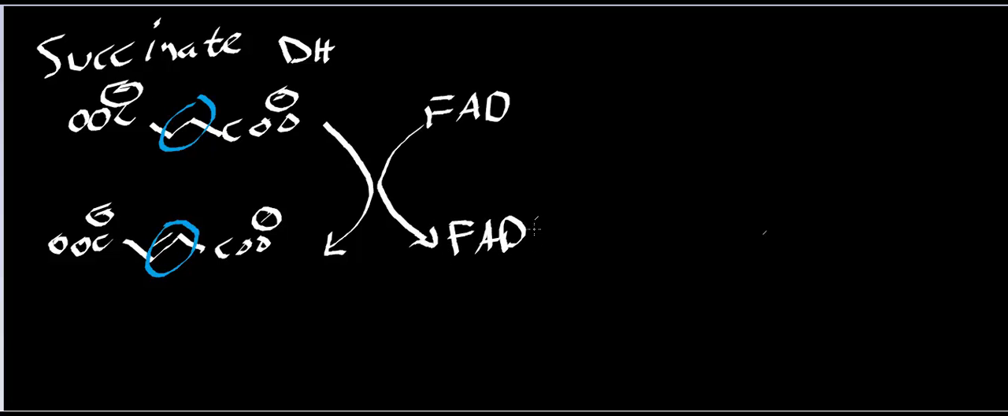
{"action": "type", "text": "H2"}
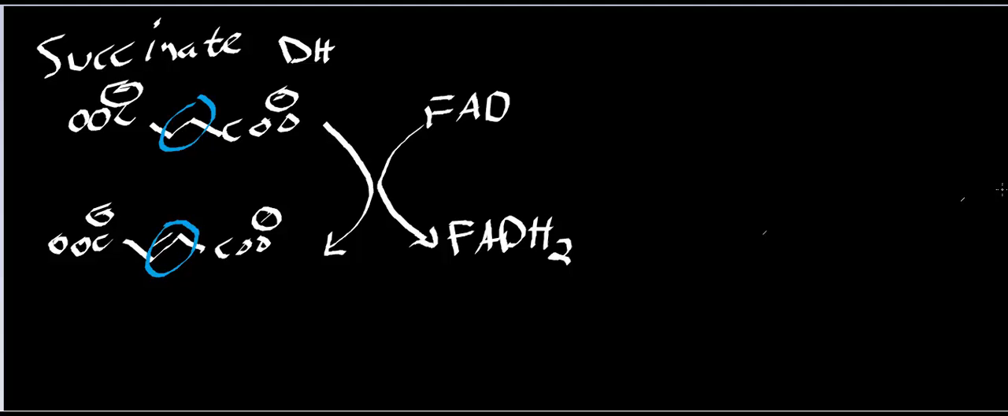
Step: On a new page, handwrite FAD: isoalloxazine rings, ribityl chain, diphosphate, ribose and adenine
{"action": "left_click", "coordinate": [996, 305]}
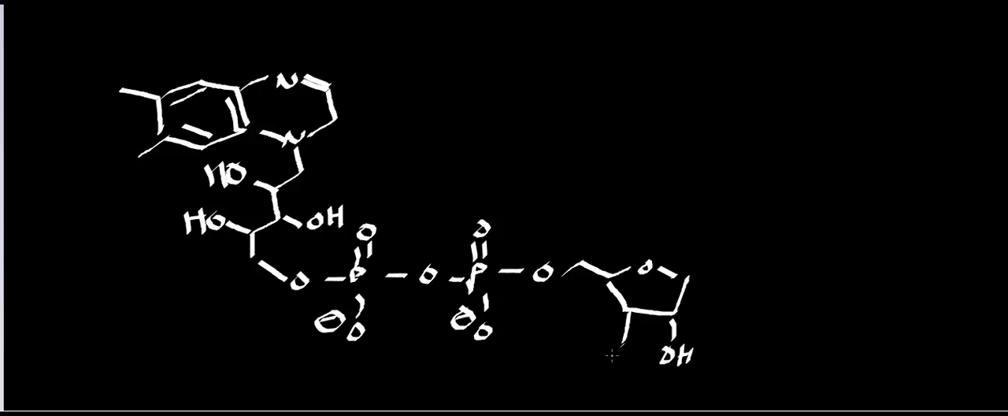
{"action": "type", "text": "HO"}
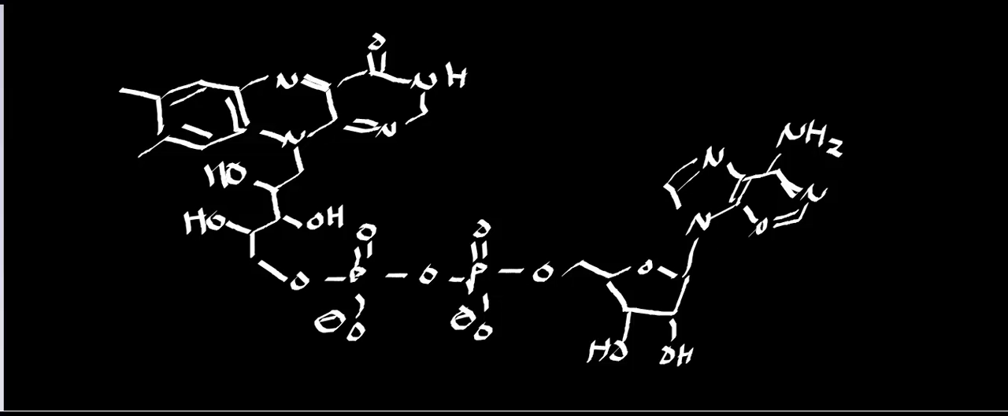
{"action": "mouse_move", "coordinate": [457, 29]}
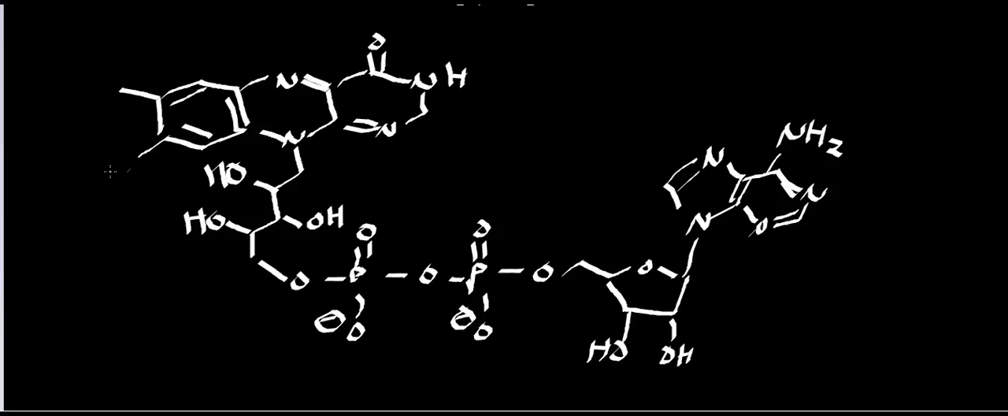
Step: Divide FAD with purple wavy lines labelled dimethylisoalloxazine, ribityl, pyrophosphate, adenosine; circle isoalloxazine in red
{"action": "left_click_drag", "start_coordinate": [103, 180], "coordinate": [355, 156]}
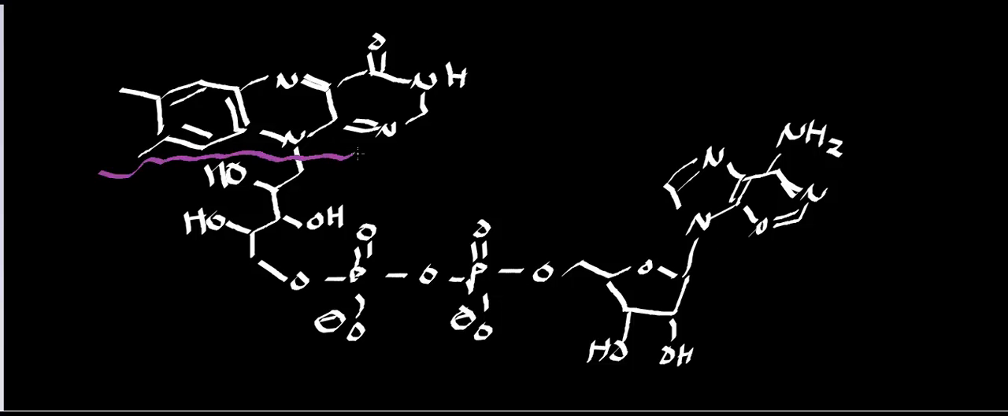
{"action": "left_click_drag", "start_coordinate": [354, 154], "coordinate": [429, 150]}
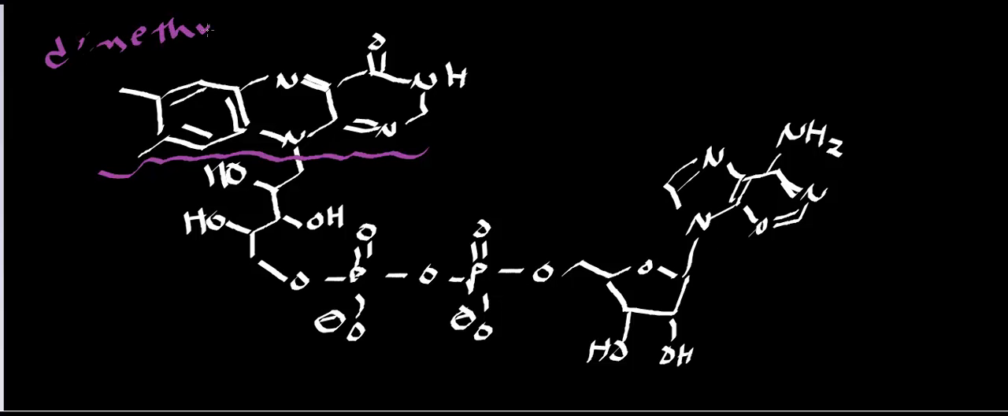
{"action": "type", "text": "yl"}
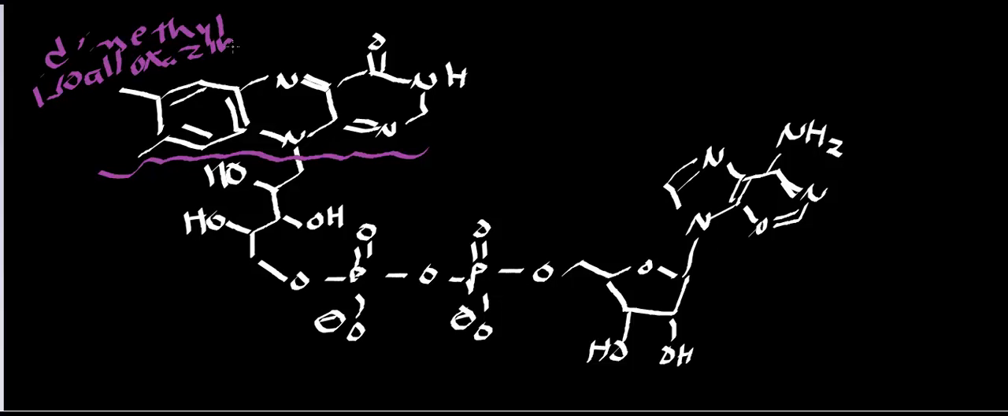
{"action": "type", "text": "he"}
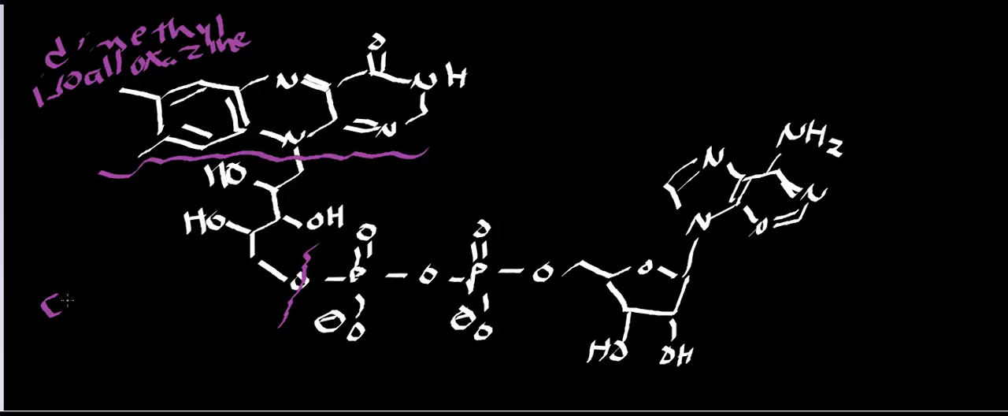
{"action": "type", "text": "C1b1"}
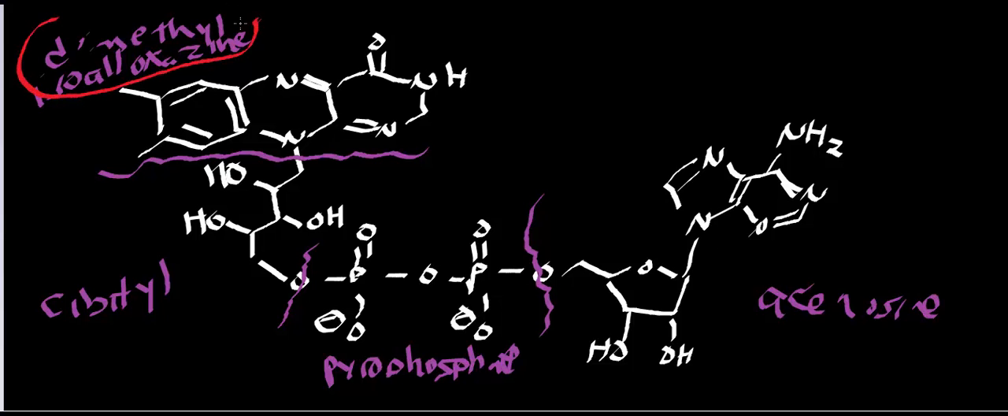
{"action": "left_click_drag", "start_coordinate": [275, 59], "coordinate": [299, 114]}
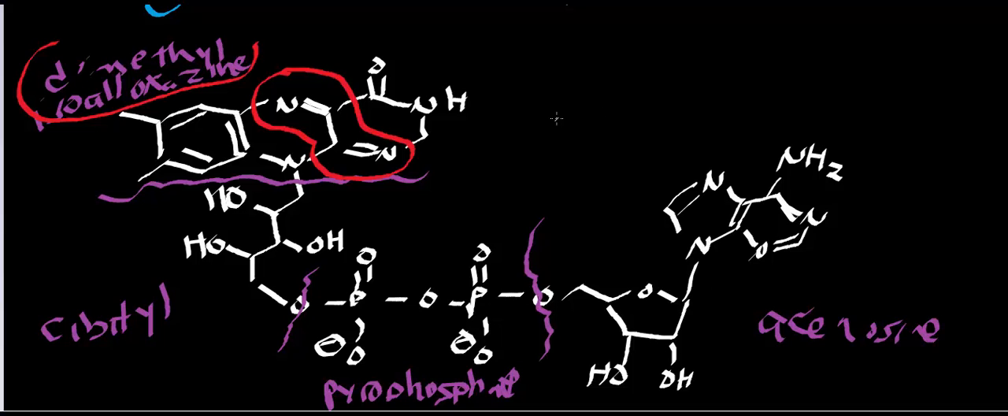
Step: Draw the reduced isoalloxazine ring with hydrogenated nitrogens beside FAD, labelled 'Red'
{"action": "left_click_drag", "start_coordinate": [555, 117], "coordinate": [622, 75]}
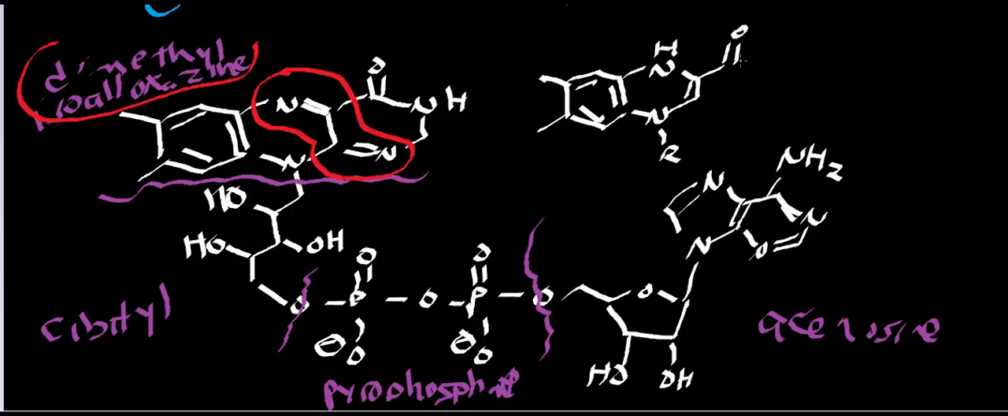
{"action": "type", "text": "OH"}
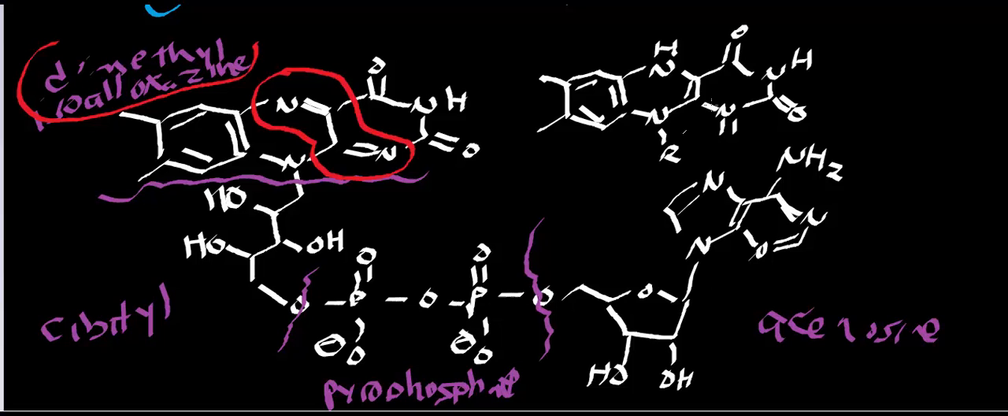
{"action": "type", "text": "Red"}
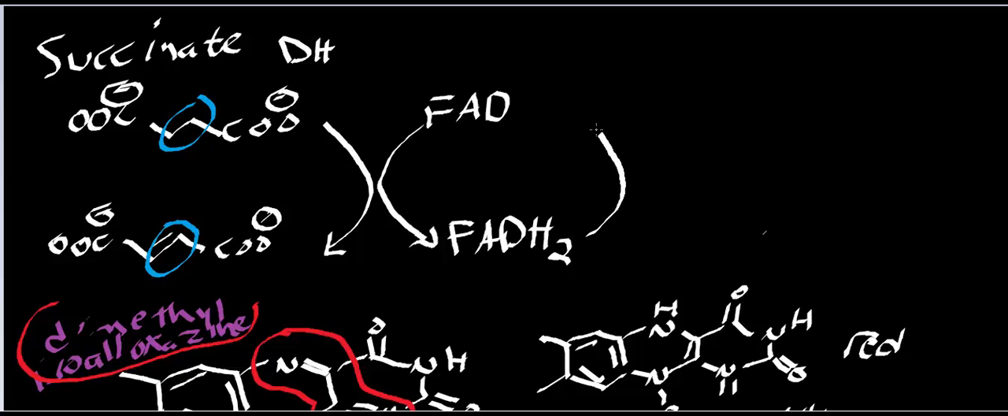
Step: Draw FADH2 returning to FAD with a crossing arrow turning Fe-S ox into Fe-S red
{"action": "left_click_drag", "start_coordinate": [598, 236], "coordinate": [563, 111]}
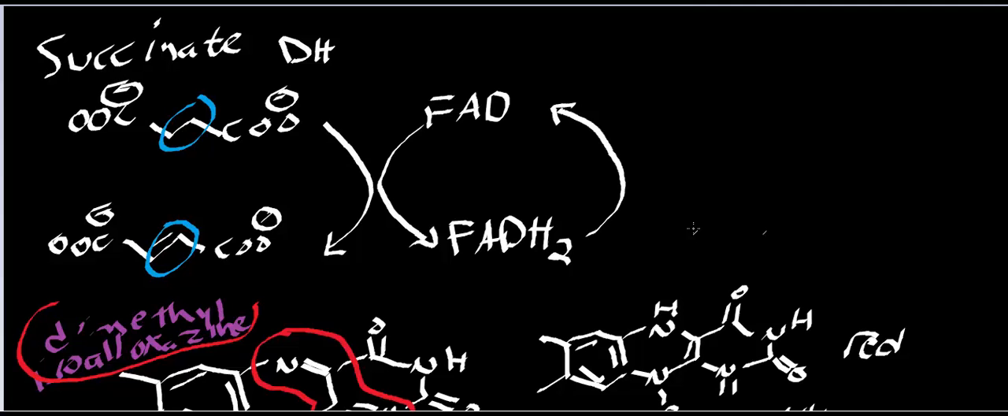
{"action": "type", "text": "Fe-S ox"}
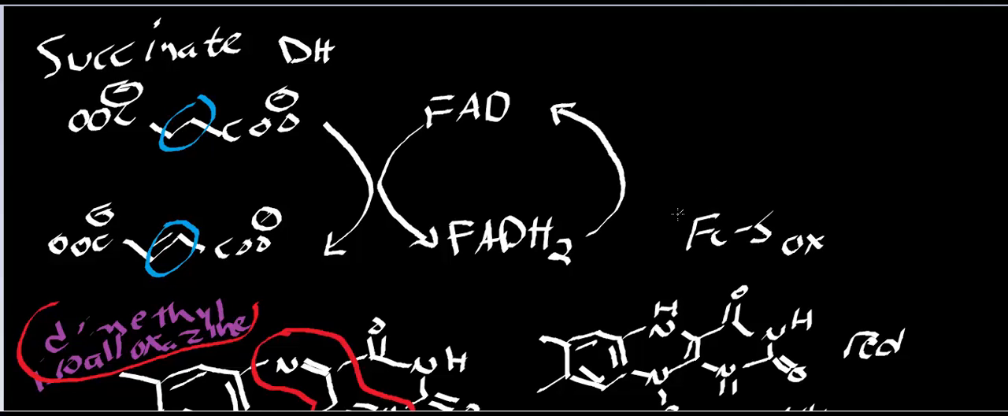
{"action": "left_click_drag", "start_coordinate": [673, 220], "coordinate": [677, 110]}
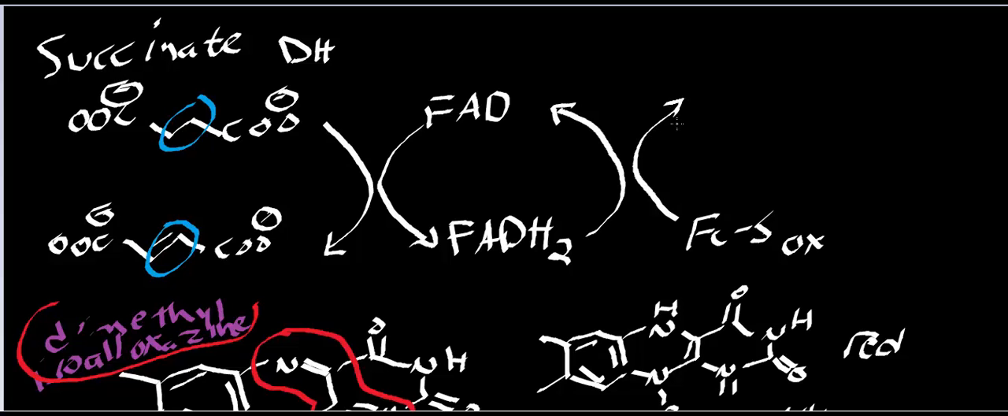
{"action": "type", "text": "Fe"}
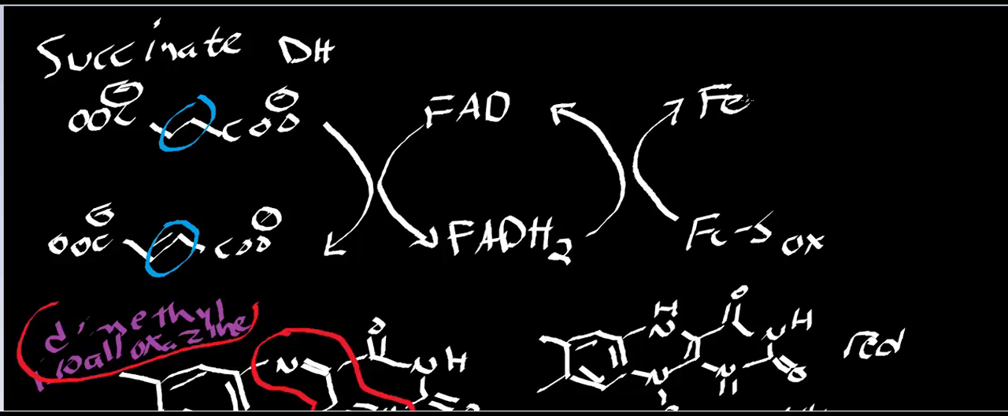
{"action": "type", "text": "-S Red"}
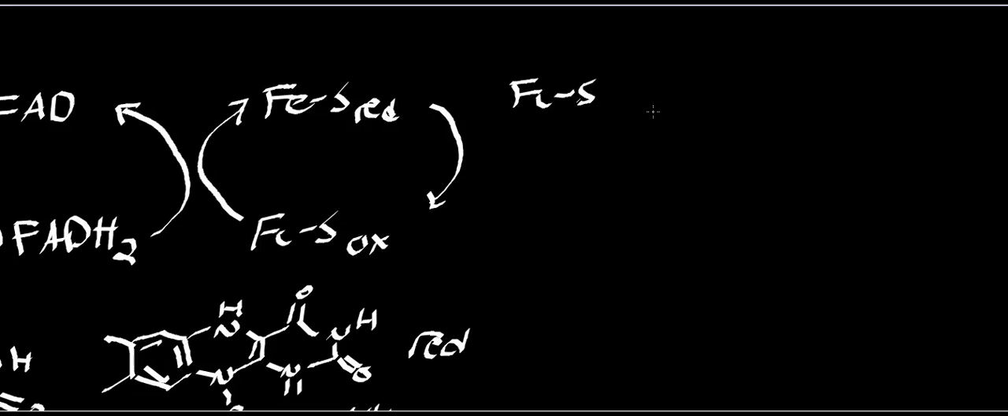
Step: Draw a curved arrow from Fe-S red down to a second Fe-S ox with a crossing arrow
{"action": "type", "text": "ox"}
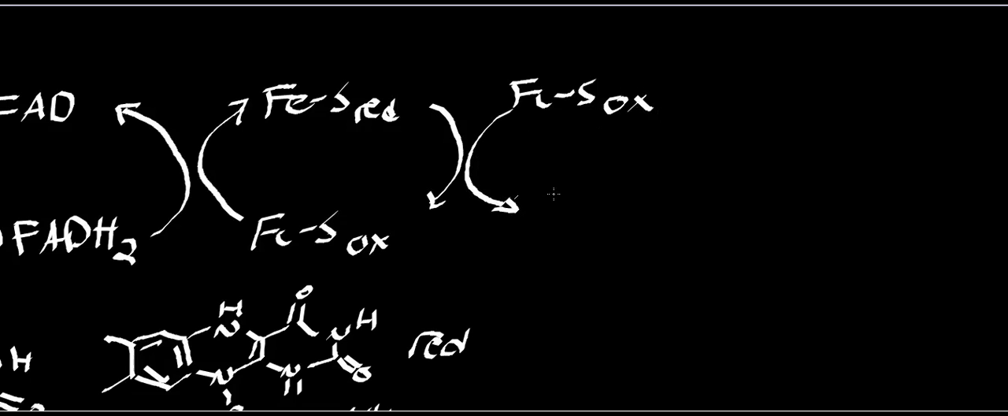
{"action": "type", "text": "Fes"}
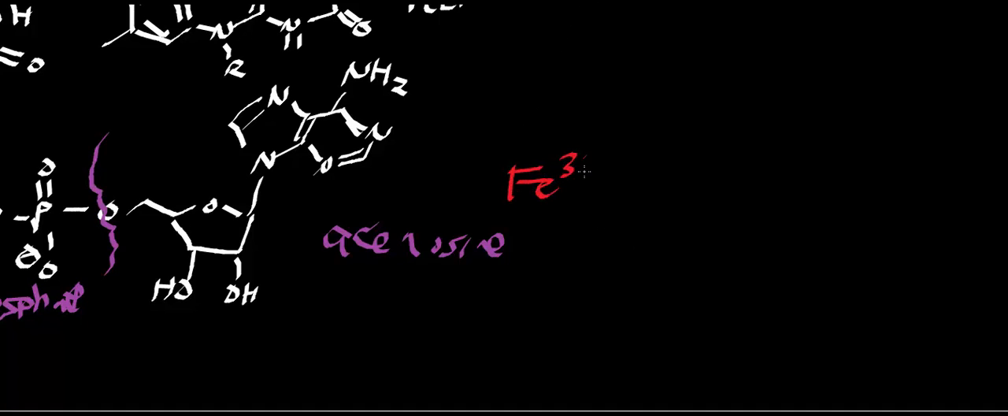
Step: Write Fe3+ in red and Fe2+ in blue for the two iron oxidation states
{"action": "type", "text": "+"}
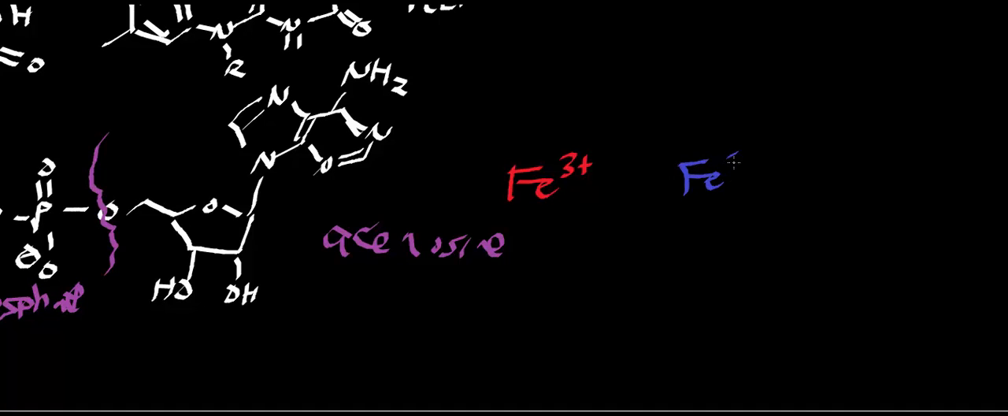
{"action": "type", "text": "2+"}
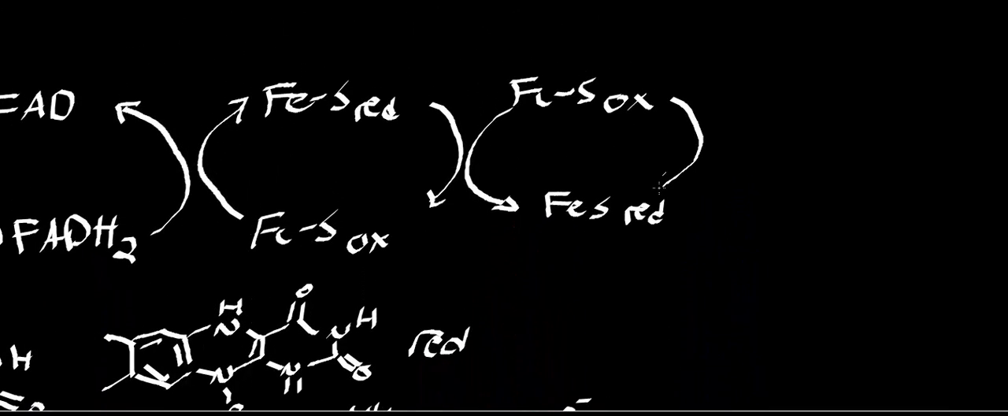
Step: Mark the second Fe-S as reduced, draw Q reduced to QH2, and box QH2 in blue
{"action": "left_click", "coordinate": [665, 181]}
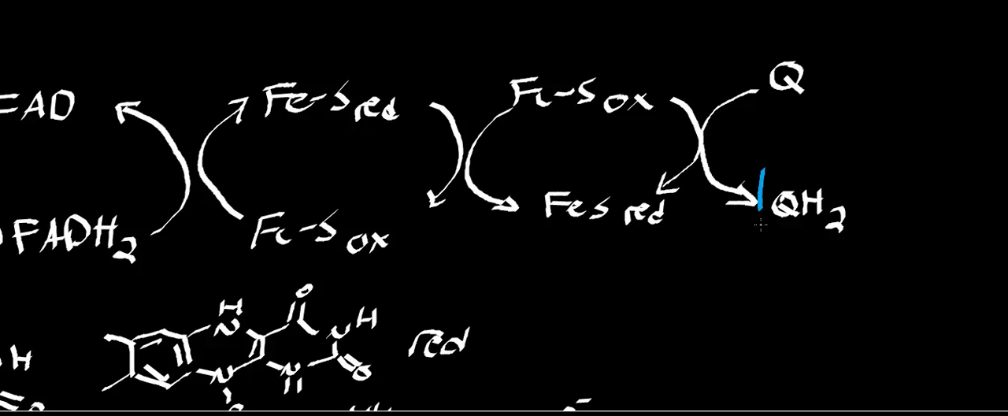
{"action": "left_click_drag", "start_coordinate": [760, 182], "coordinate": [851, 260]}
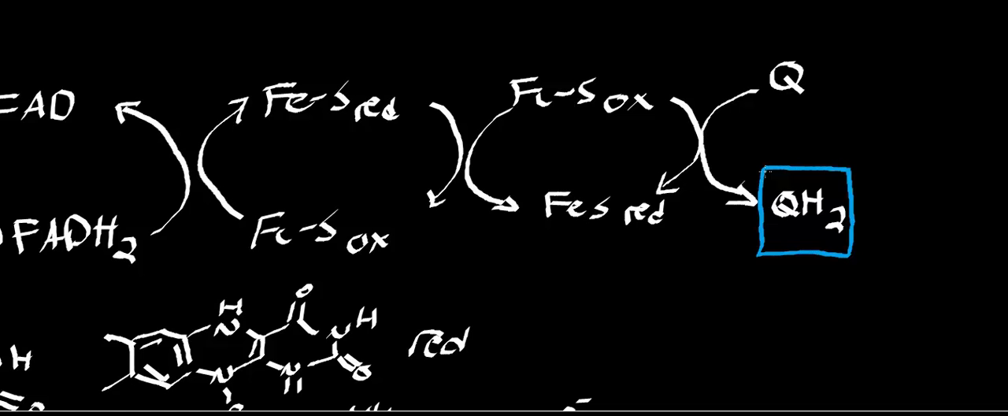
{"action": "scroll", "scroll_direction": "down", "scroll_amount": 3}
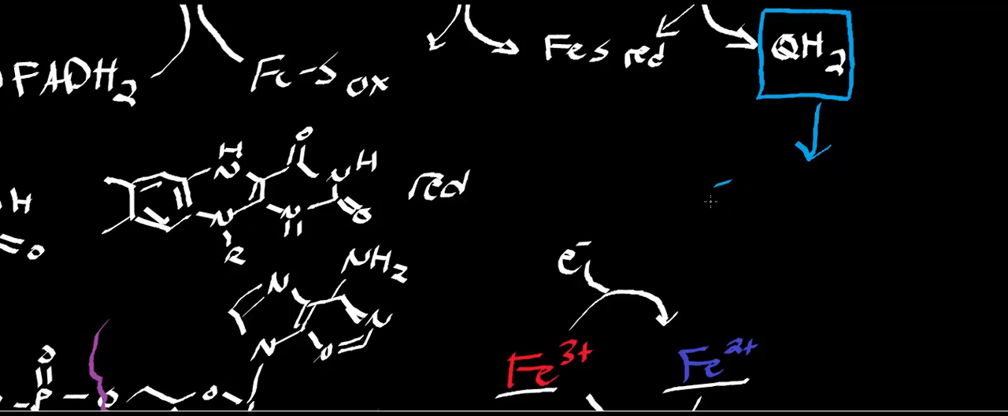
Step: Draw a blue arrow from QH2 down to the label 'Complex III'
{"action": "type", "text": "Complex I"}
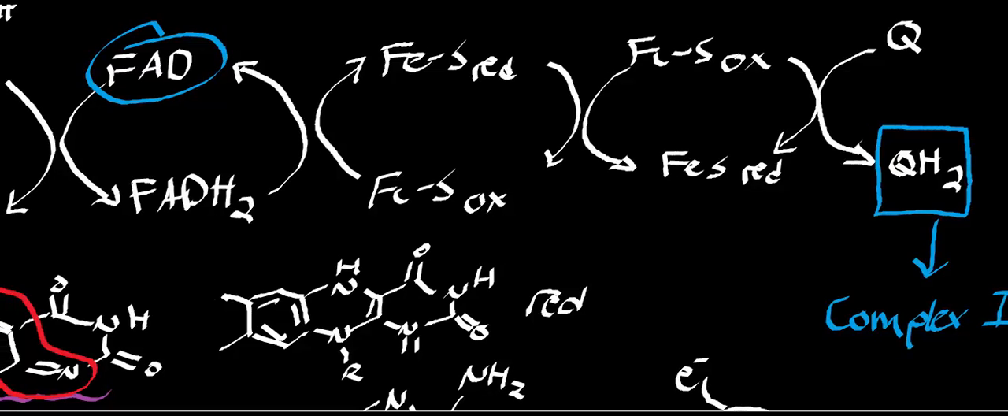
{"action": "scroll", "scroll_direction": "right", "scroll_amount": 3}
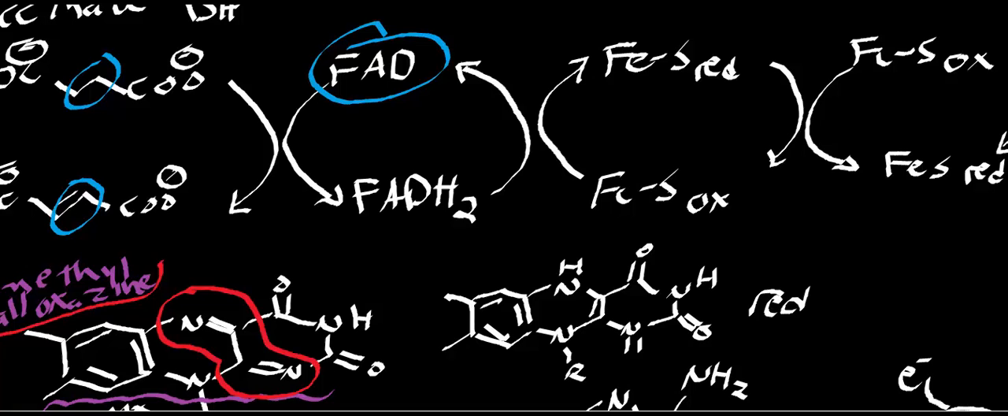
{"action": "scroll", "scroll_direction": "right", "scroll_amount": 3}
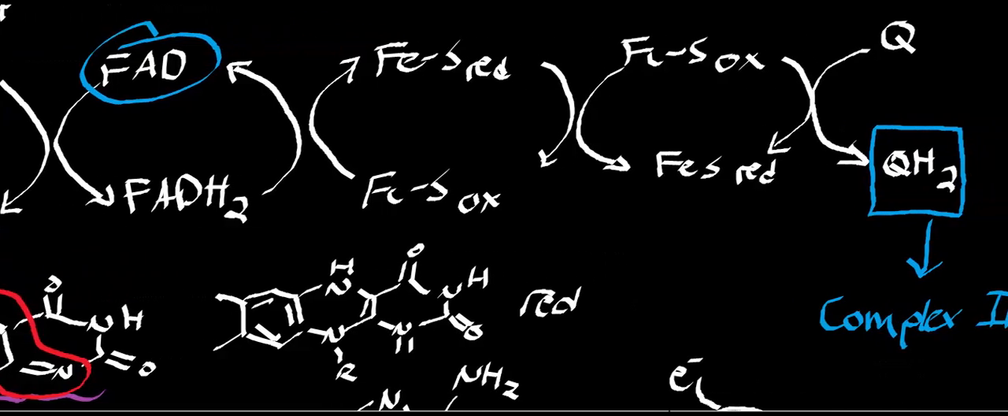